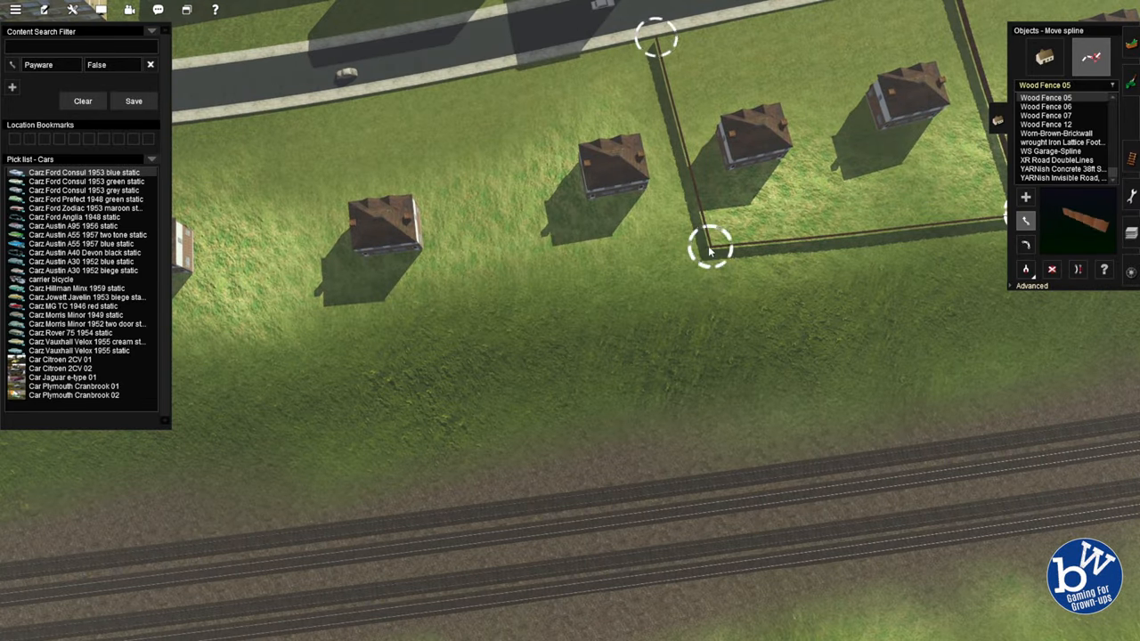
Step: Lay Wood Fence splines along the back of the plots and between neighbouring gardens
click(1026, 223)
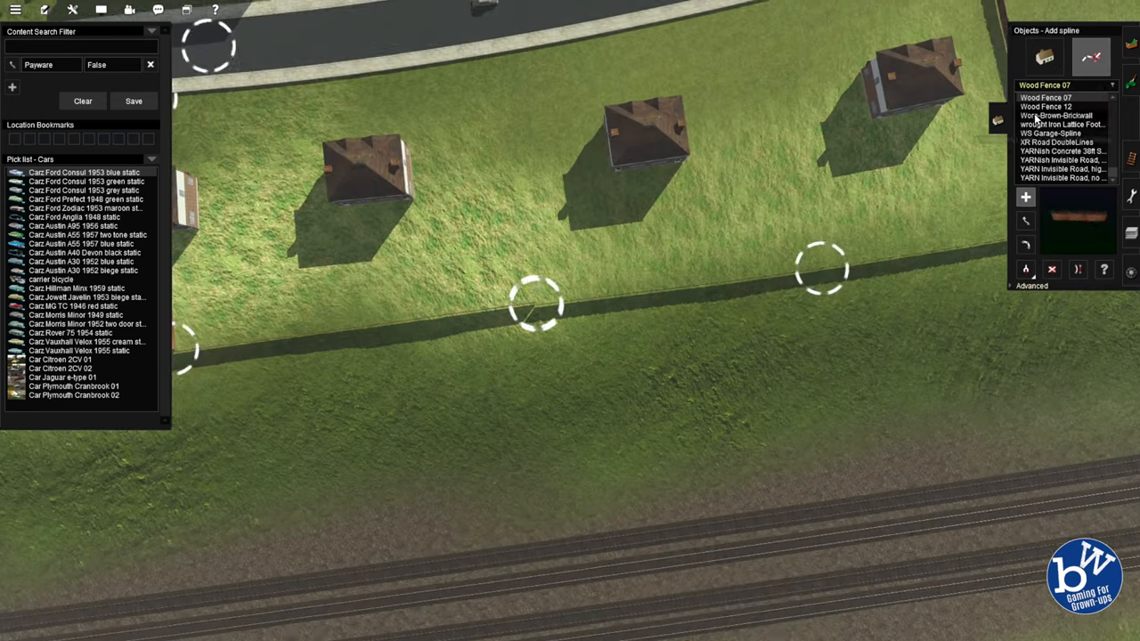
click(1051, 133)
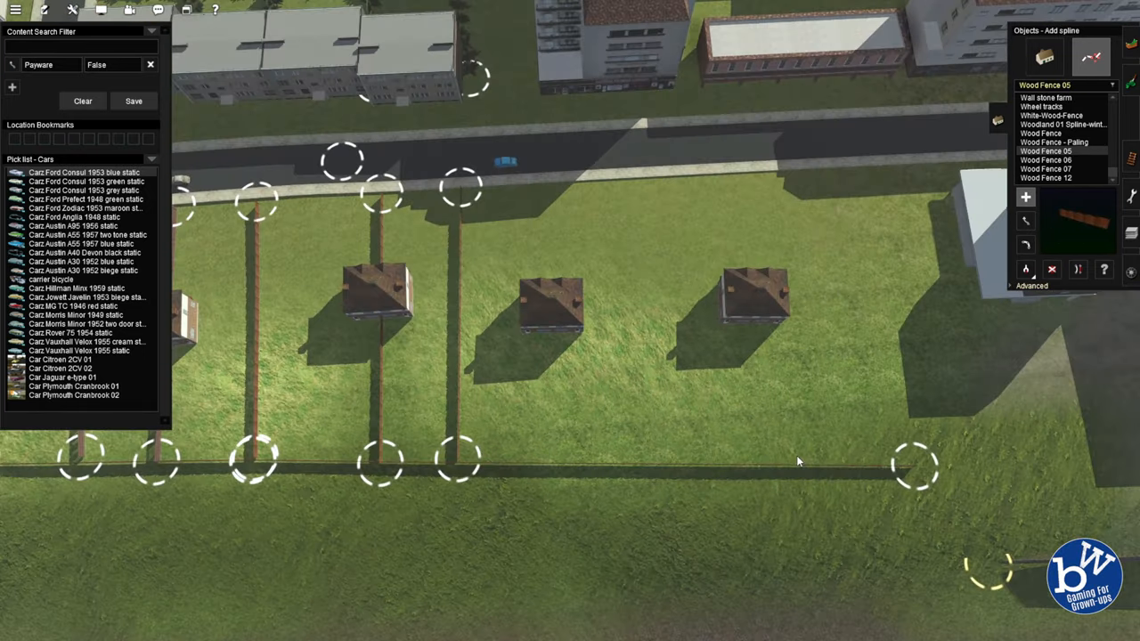
click(1051, 160)
text(concrete)
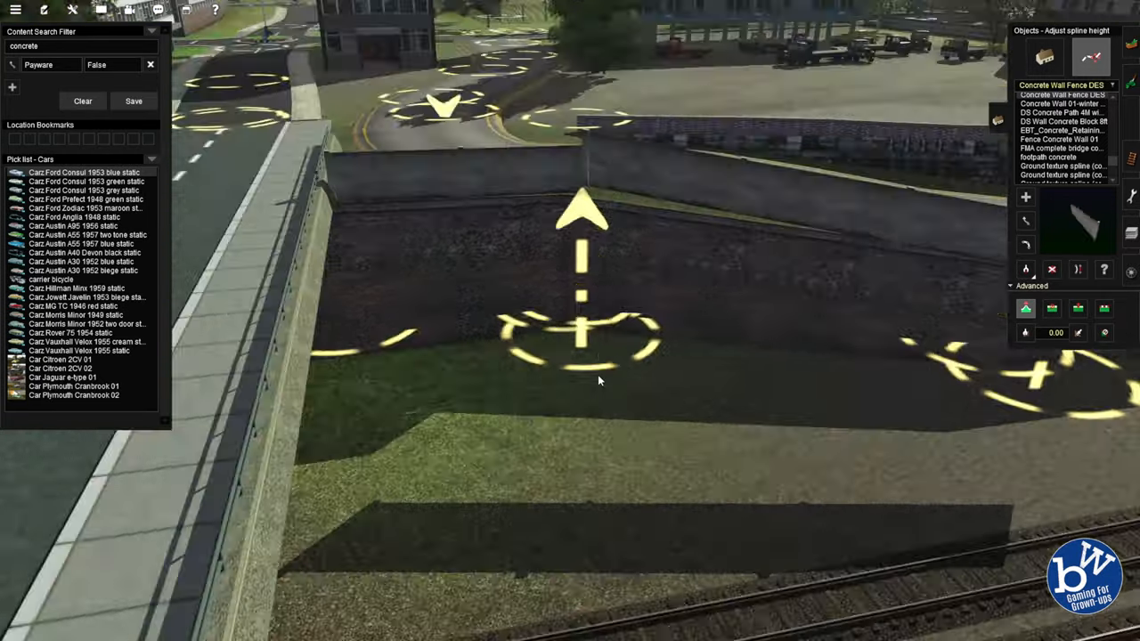
Step: Raise the Concrete Wall spline to height and reposition a point to fit the embankment
drag(596, 383, 578, 347)
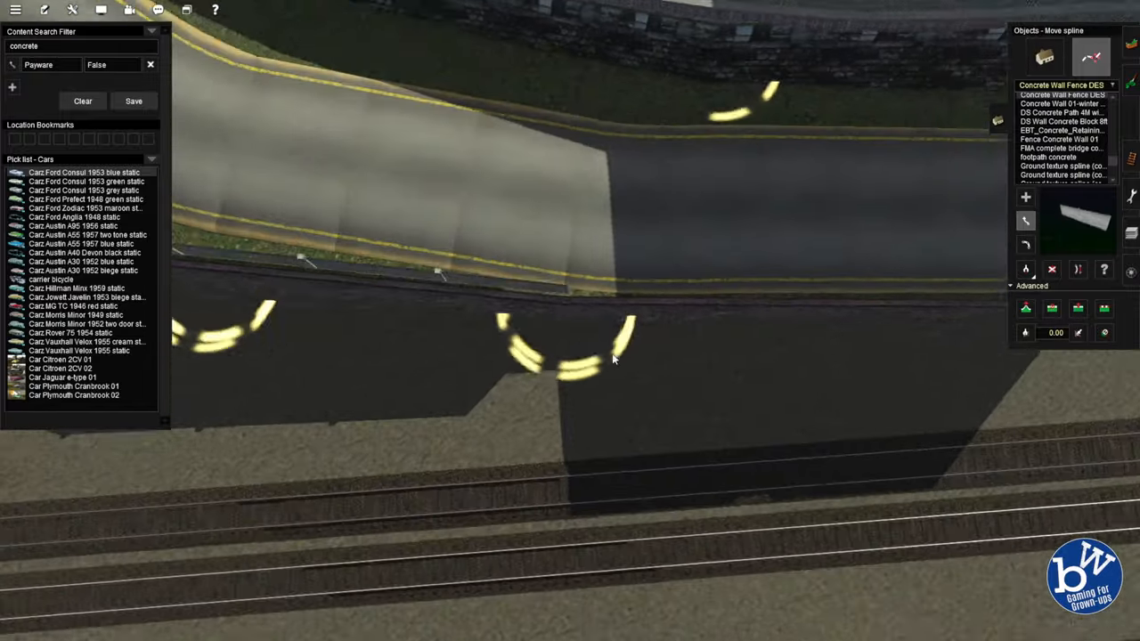
click(1025, 310)
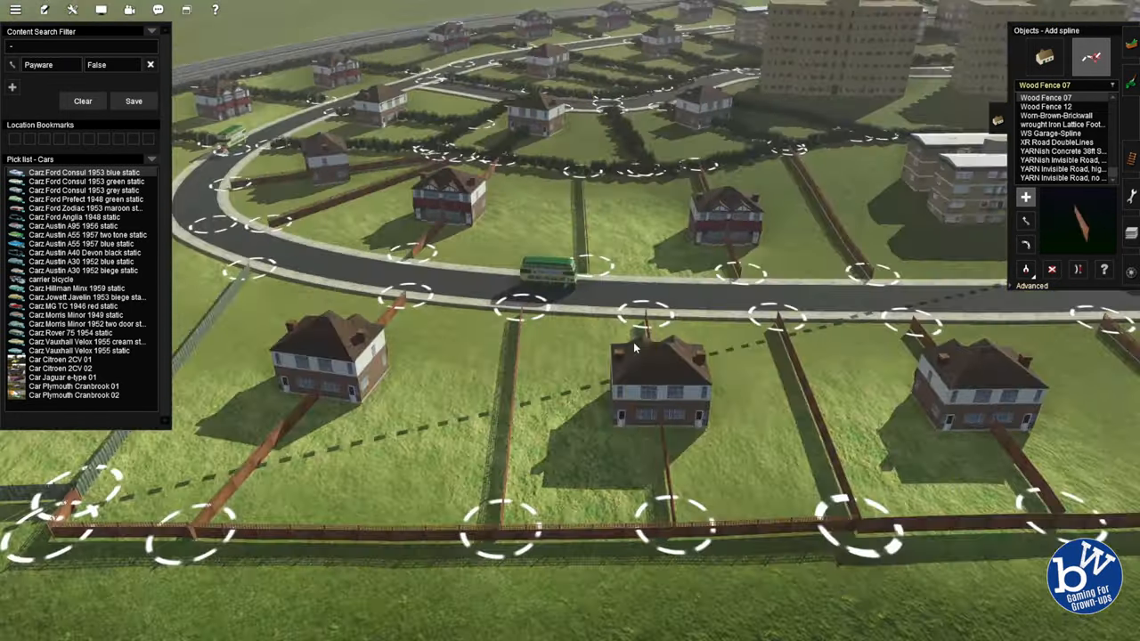
Step: Find the CL Path Gravel spline via 'path' and start a garden path to a house
text(path)
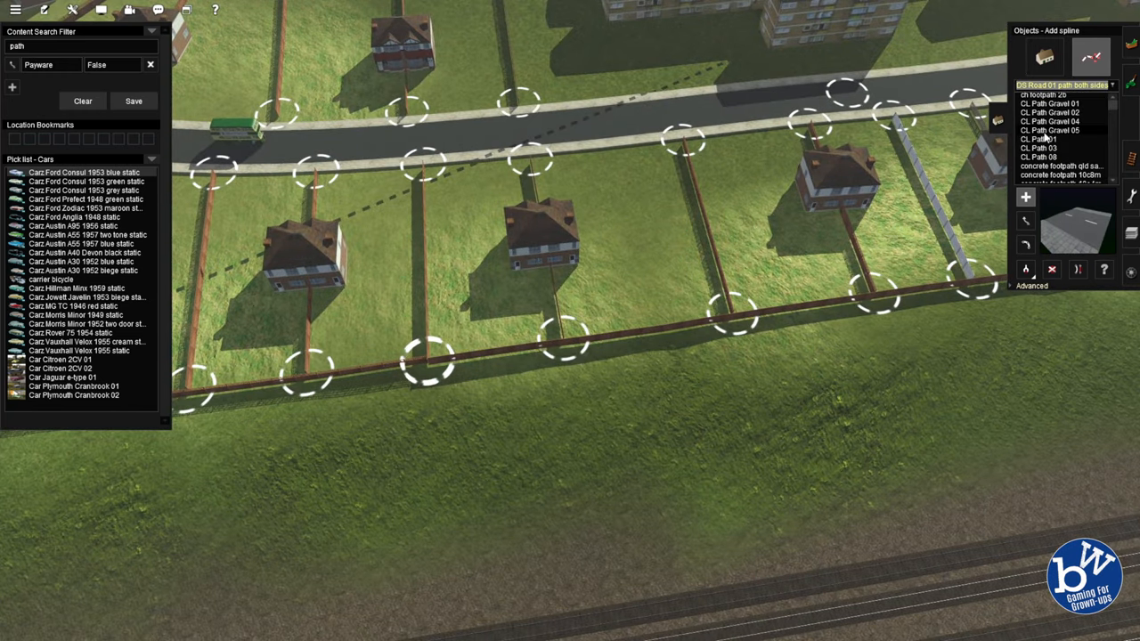
click(1049, 130)
text(garage)
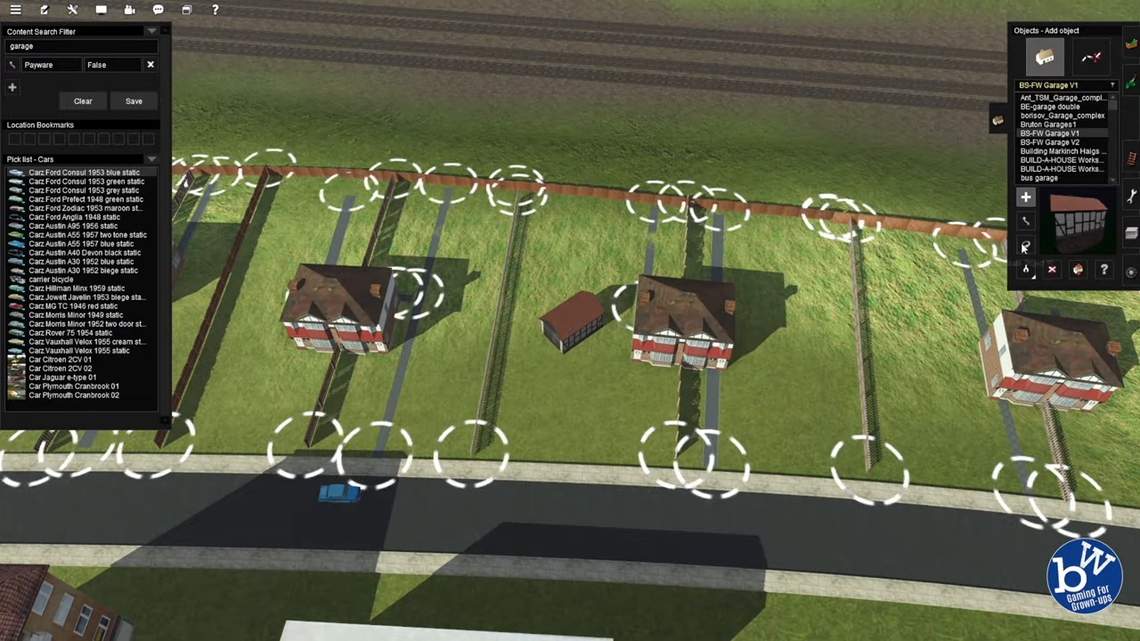
Step: Place a BS-FW Garage V1 beside one of the houses
click(1025, 246)
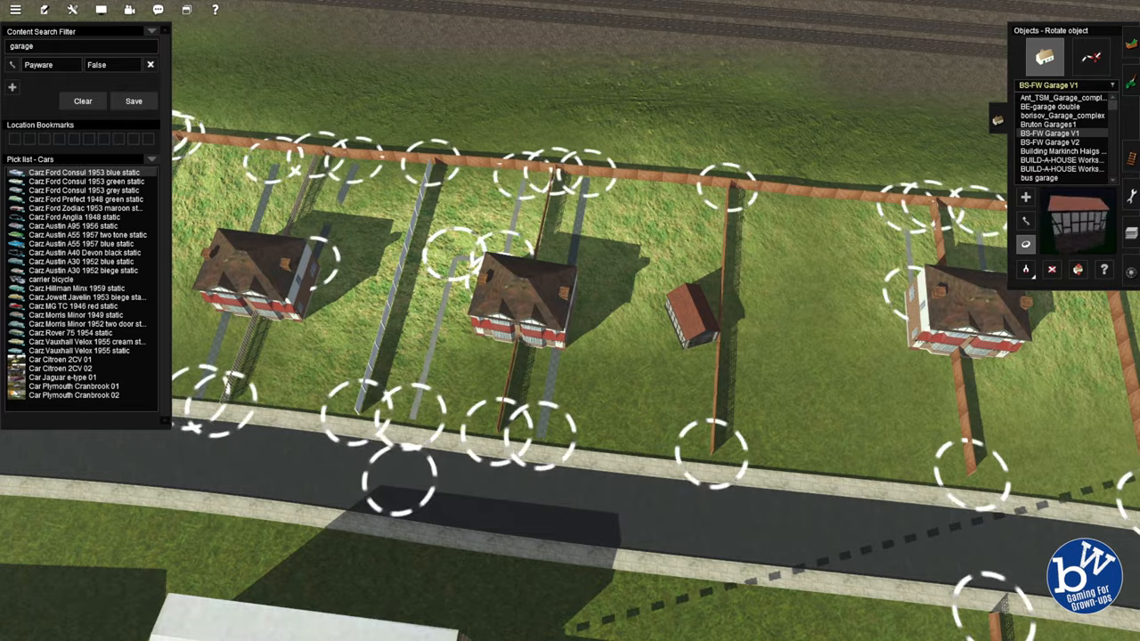